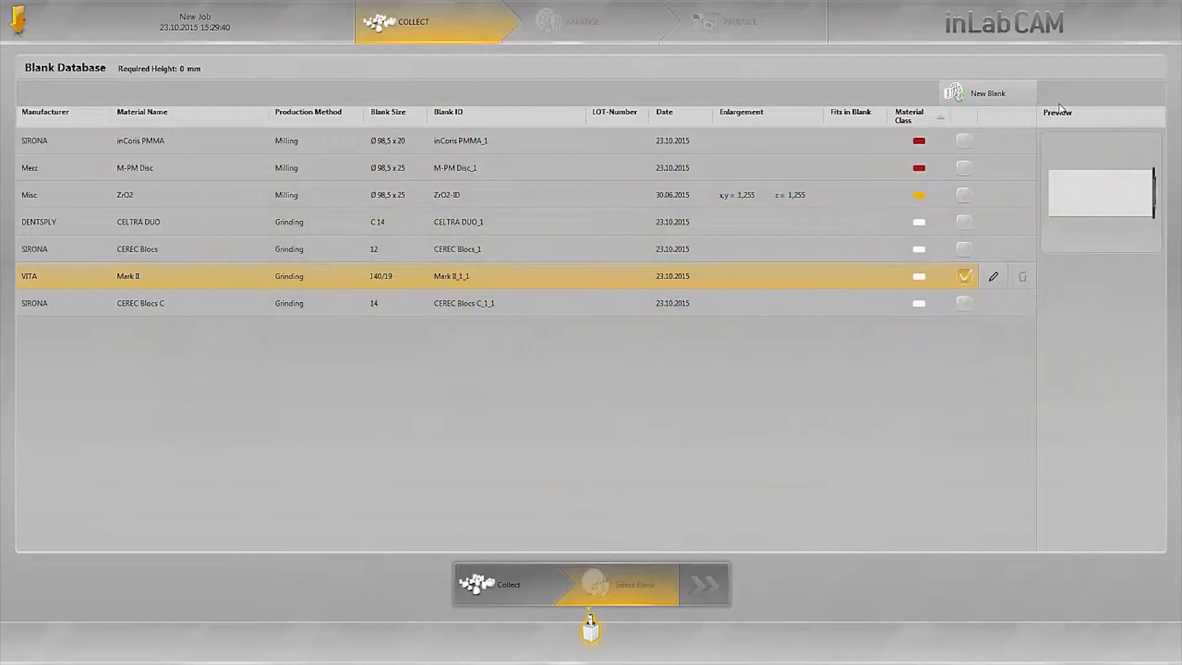
mouse_move(1055, 96)
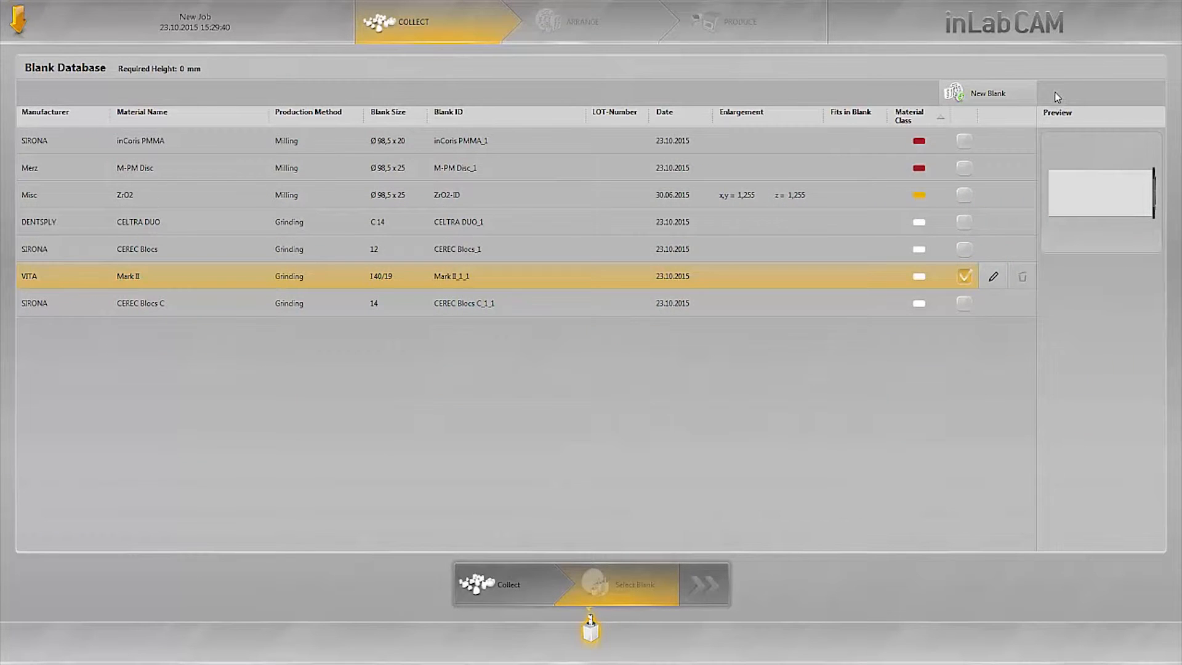
mouse_move(1041, 96)
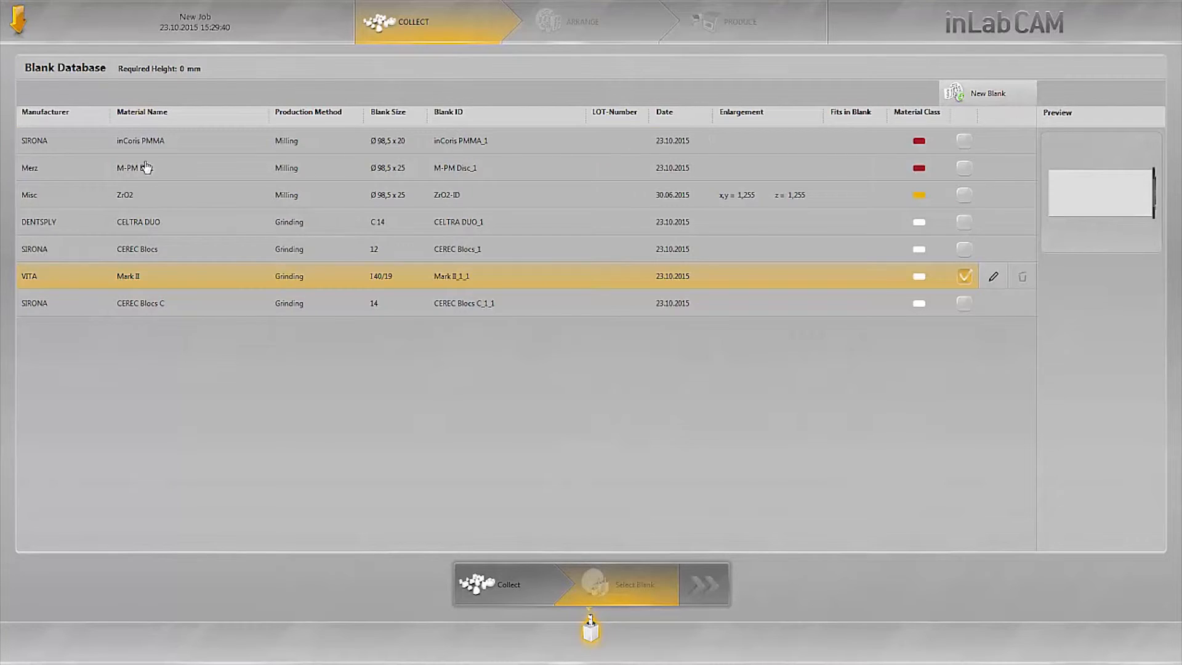
Add a new blank entry with manufacturer VITA and material Mark II.
left_click(987, 93)
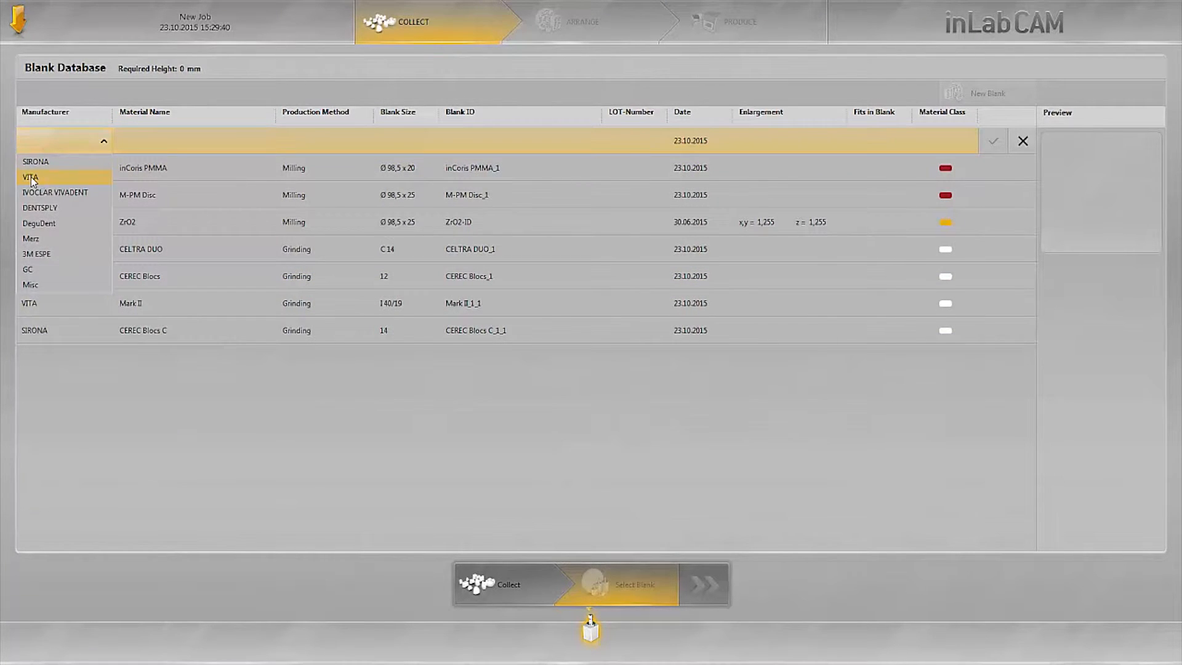
left_click(30, 178)
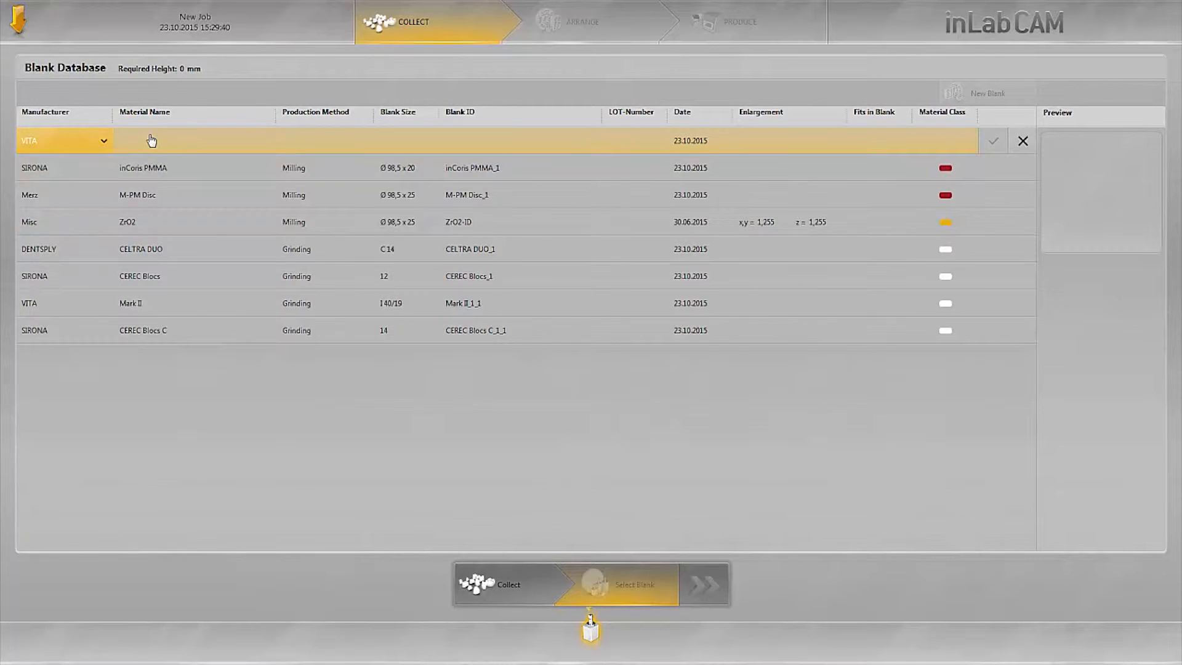
left_click(193, 140)
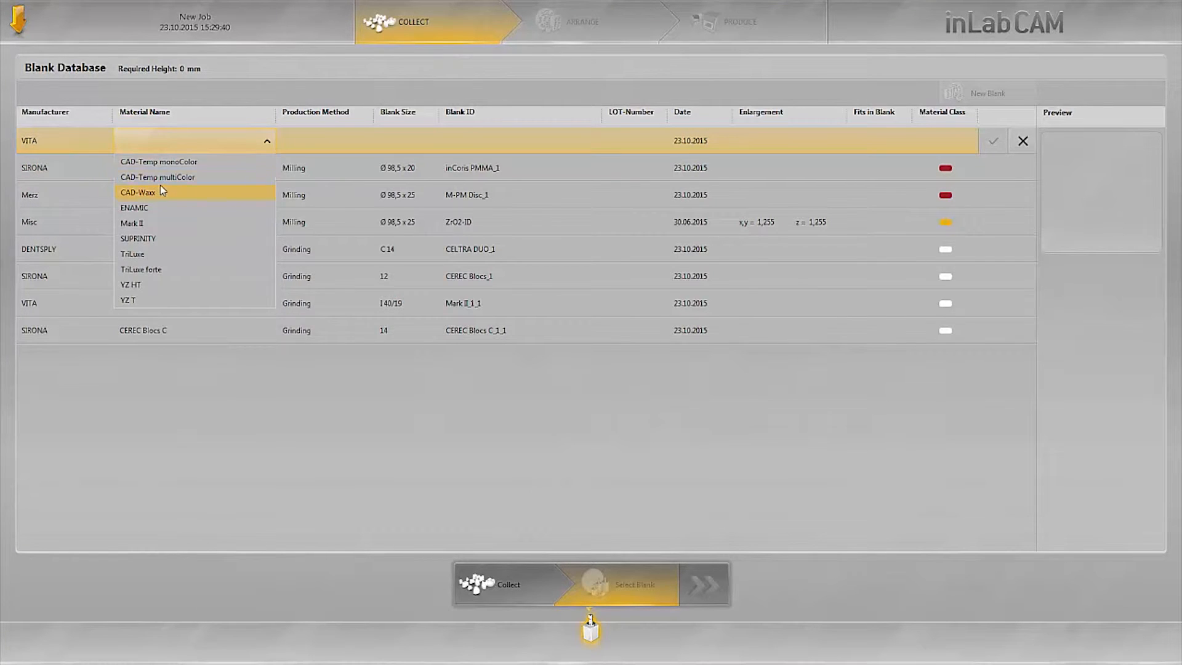
left_click(132, 223)
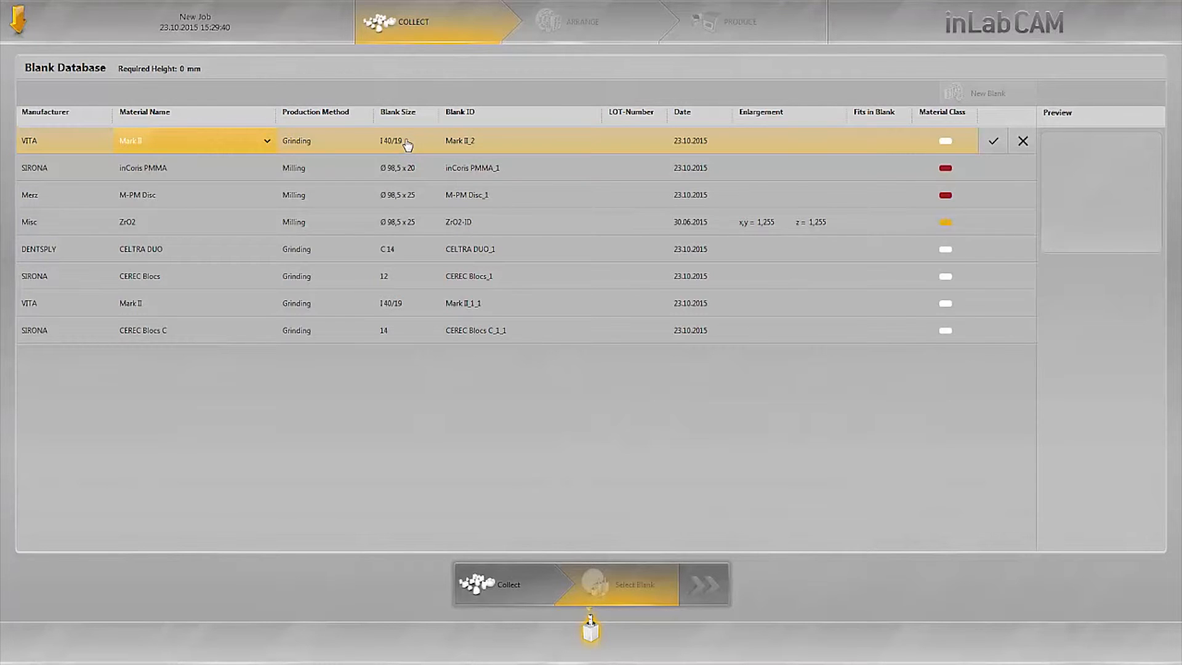
Change the blank ID to Mark II_2_1, leaving the LOT number empty.
left_click(406, 141)
type("_1")
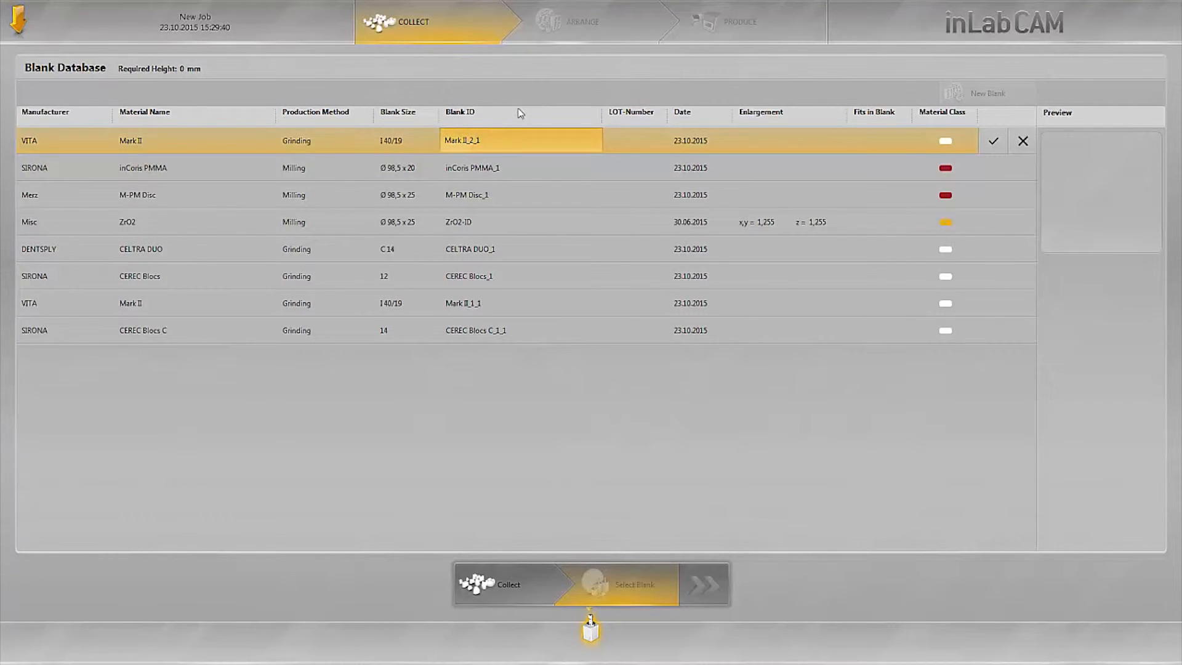
left_click(635, 140)
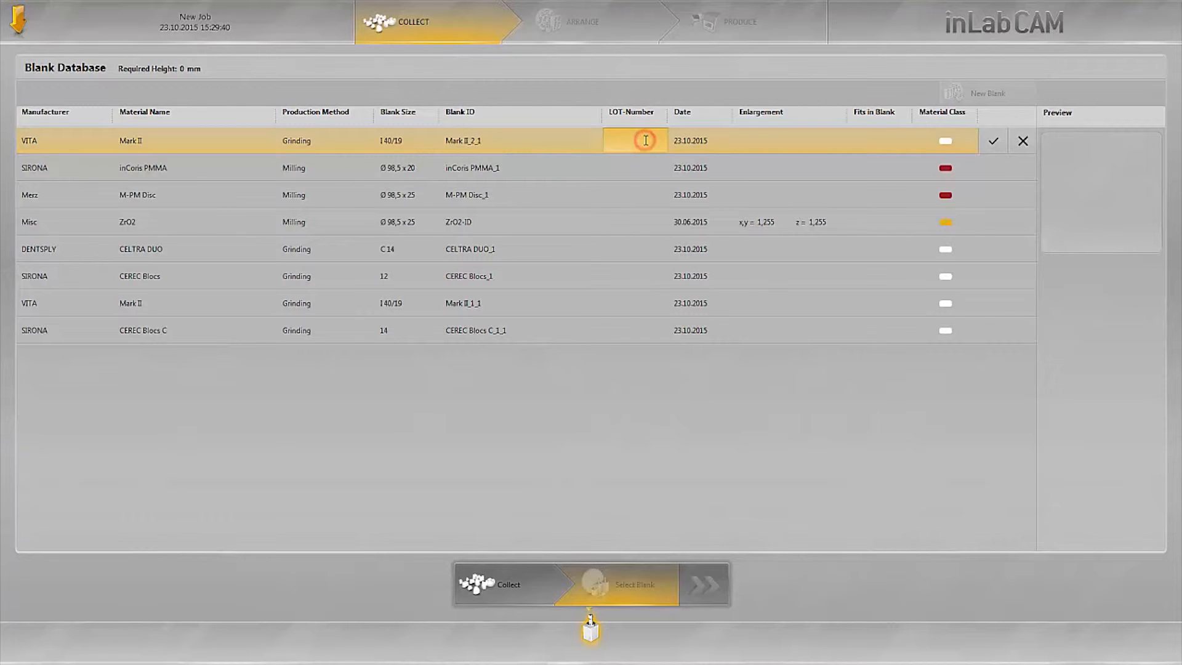
left_click(634, 141)
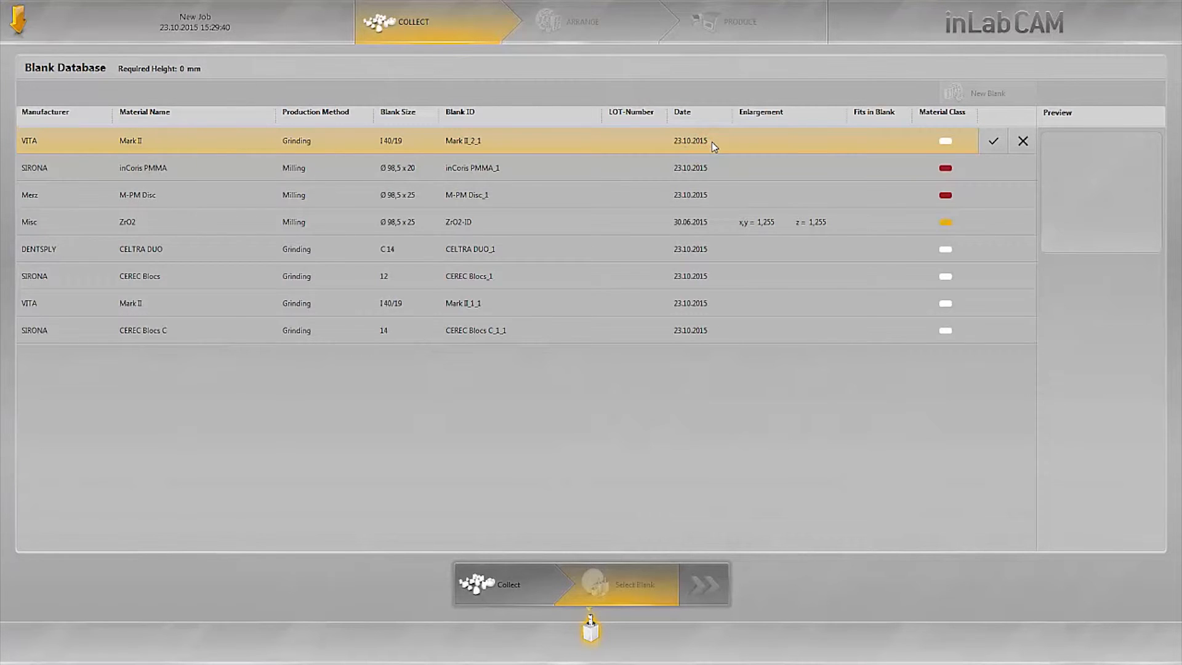
mouse_move(716, 148)
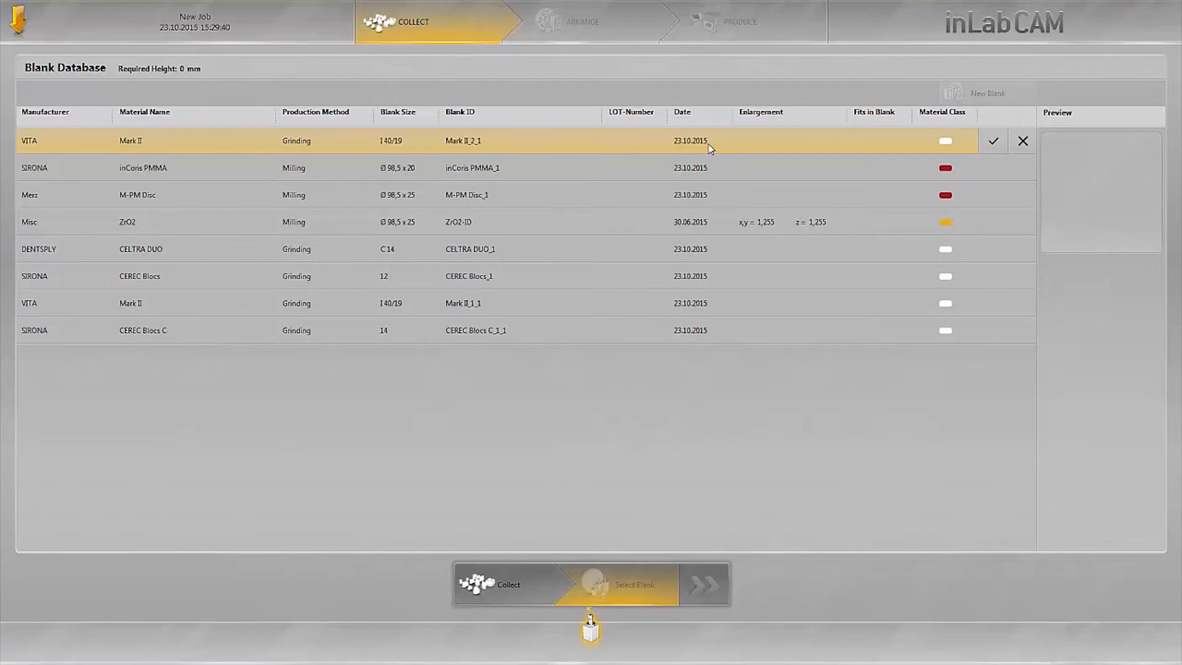
mouse_move(782, 148)
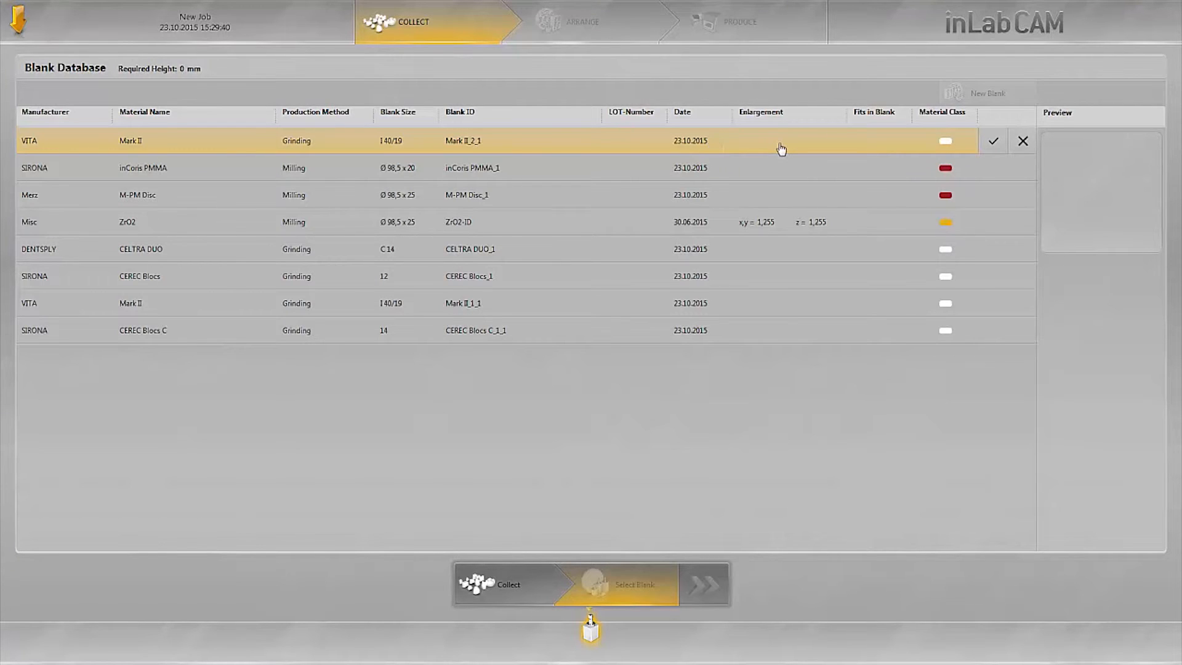
mouse_move(782, 144)
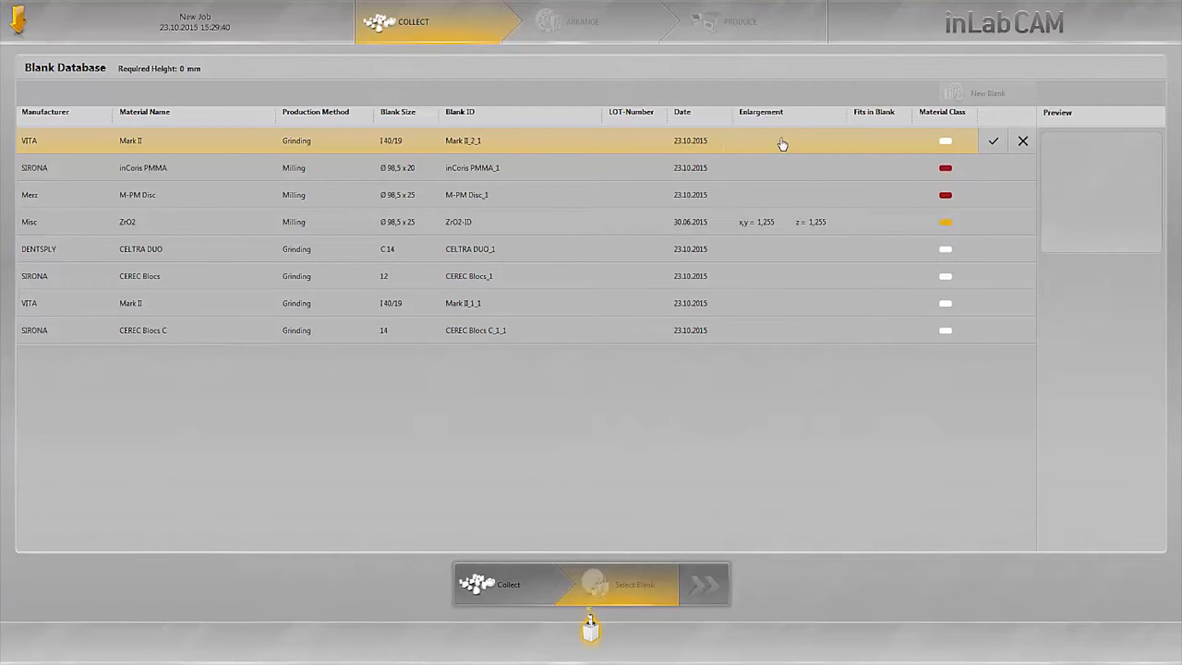
left_click(778, 142)
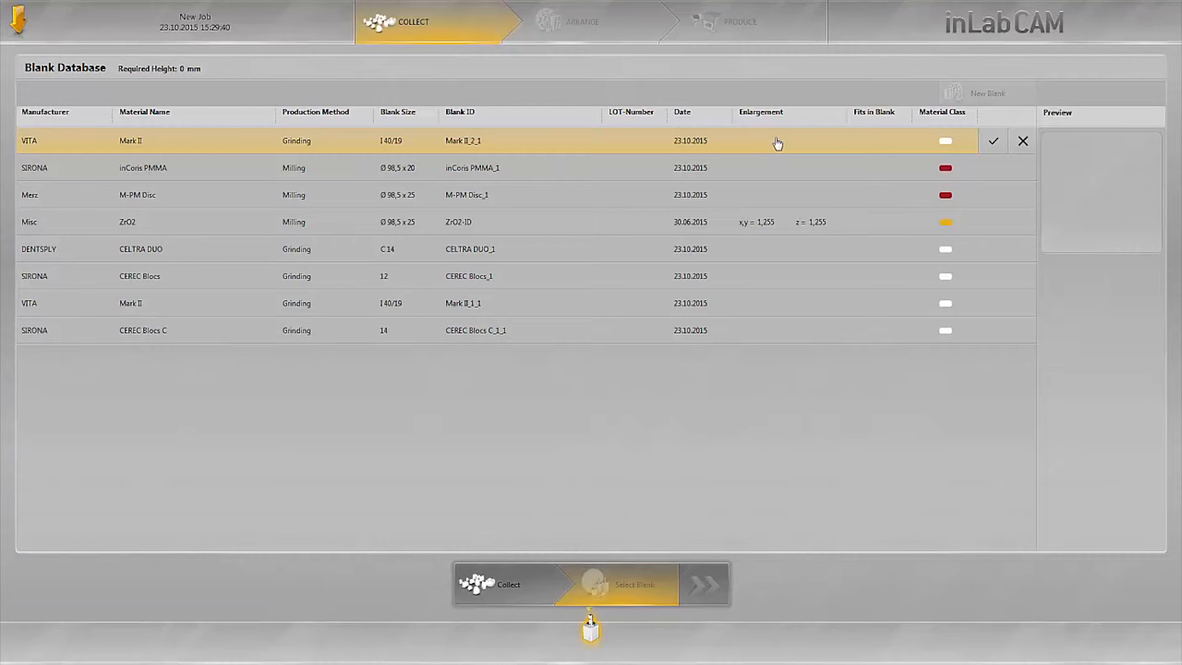
mouse_move(872, 148)
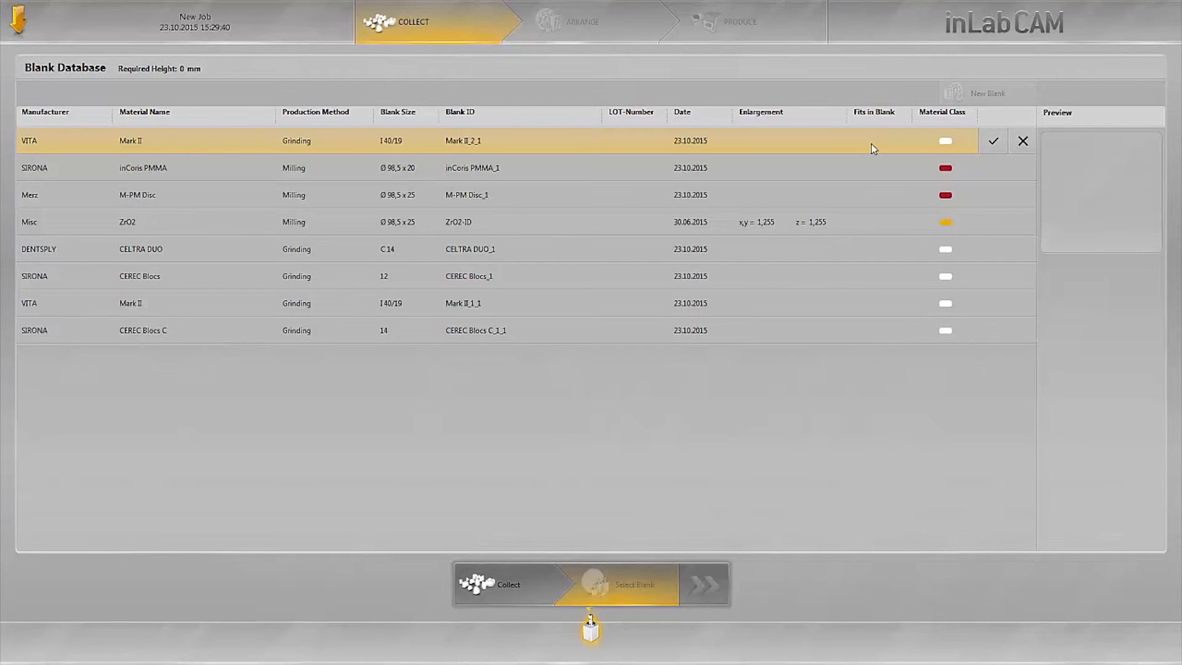
mouse_move(886, 149)
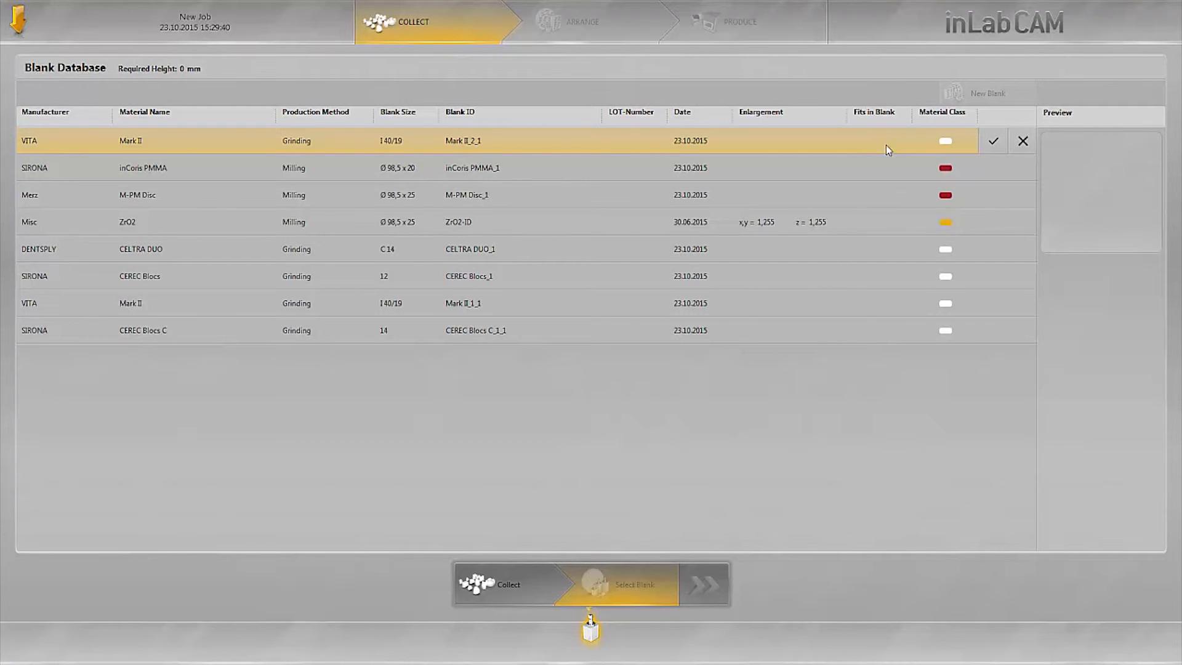
mouse_move(956, 148)
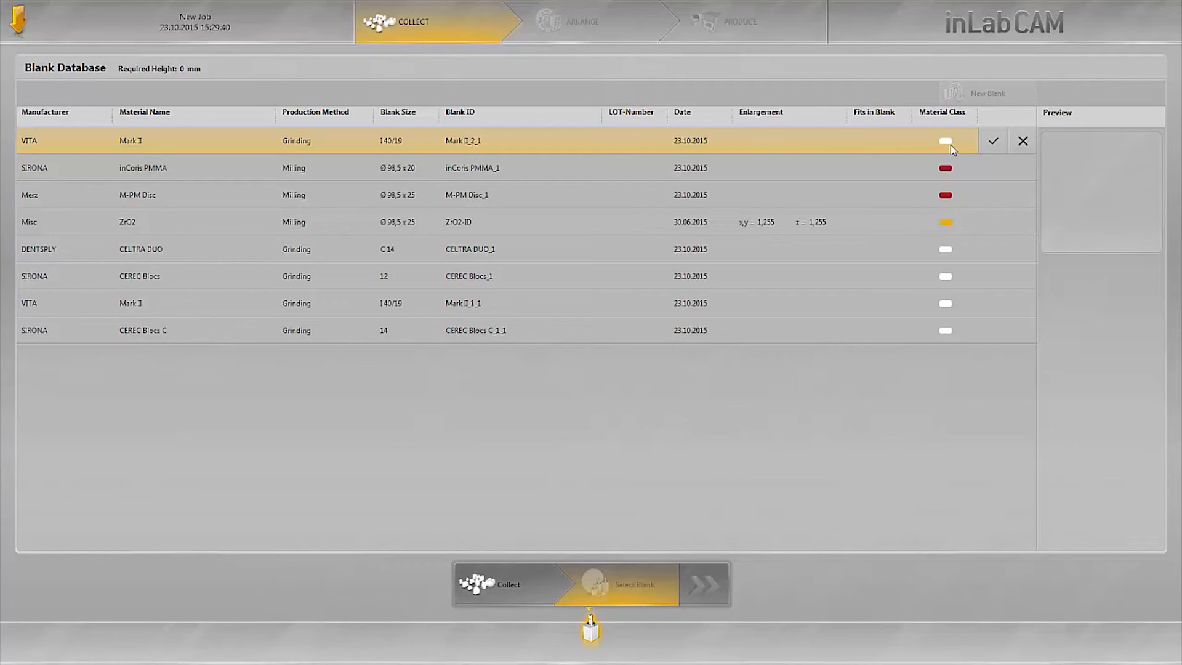
mouse_move(994, 151)
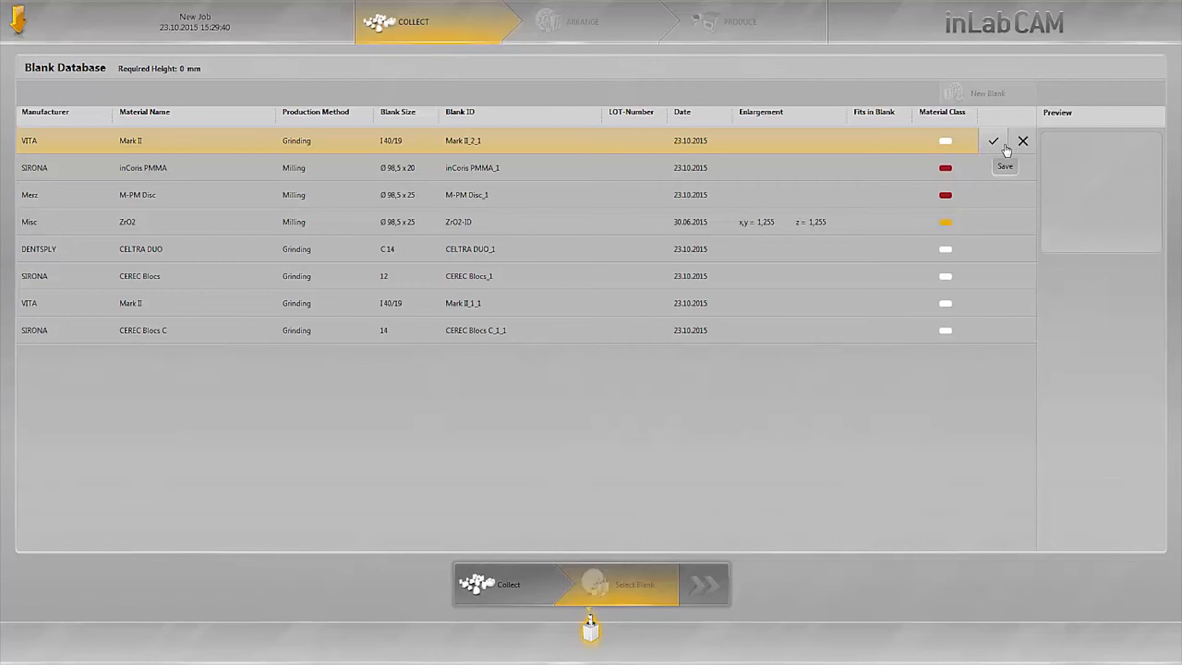
mouse_move(1023, 141)
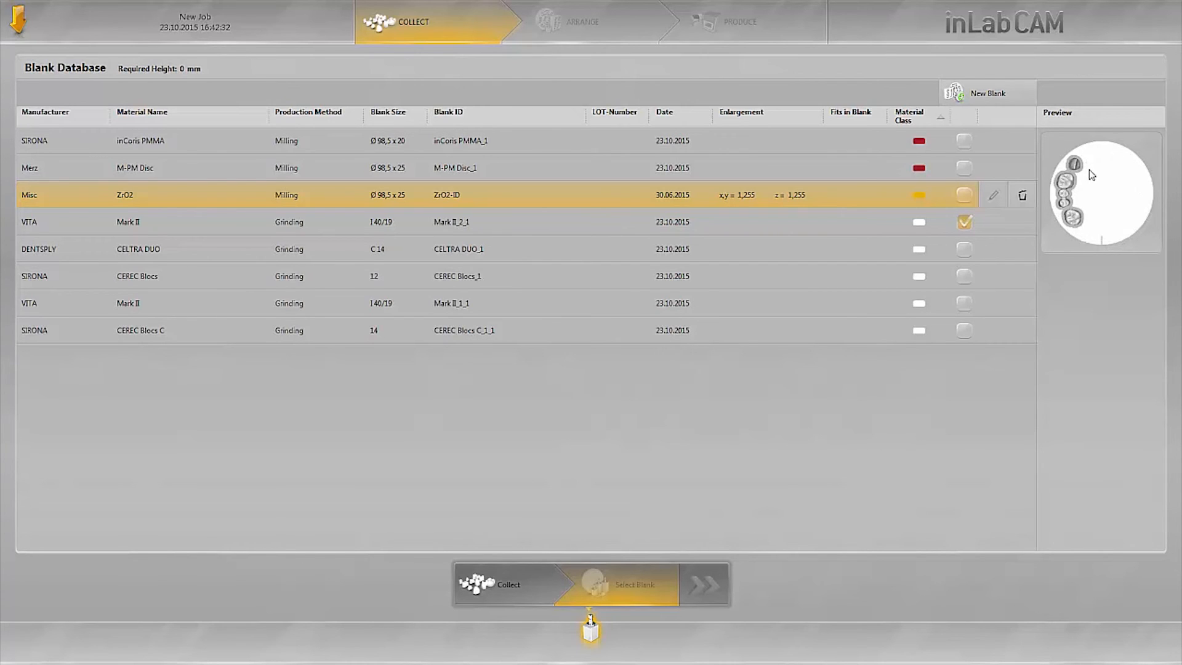
mouse_move(1055, 214)
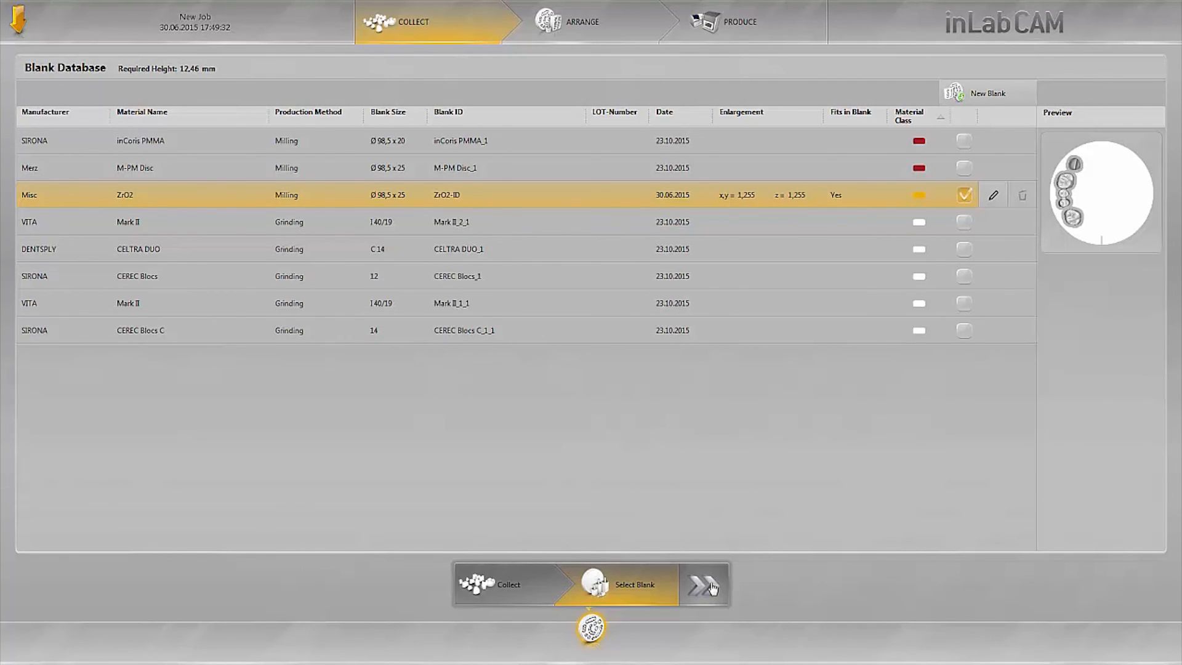
mouse_move(872, 624)
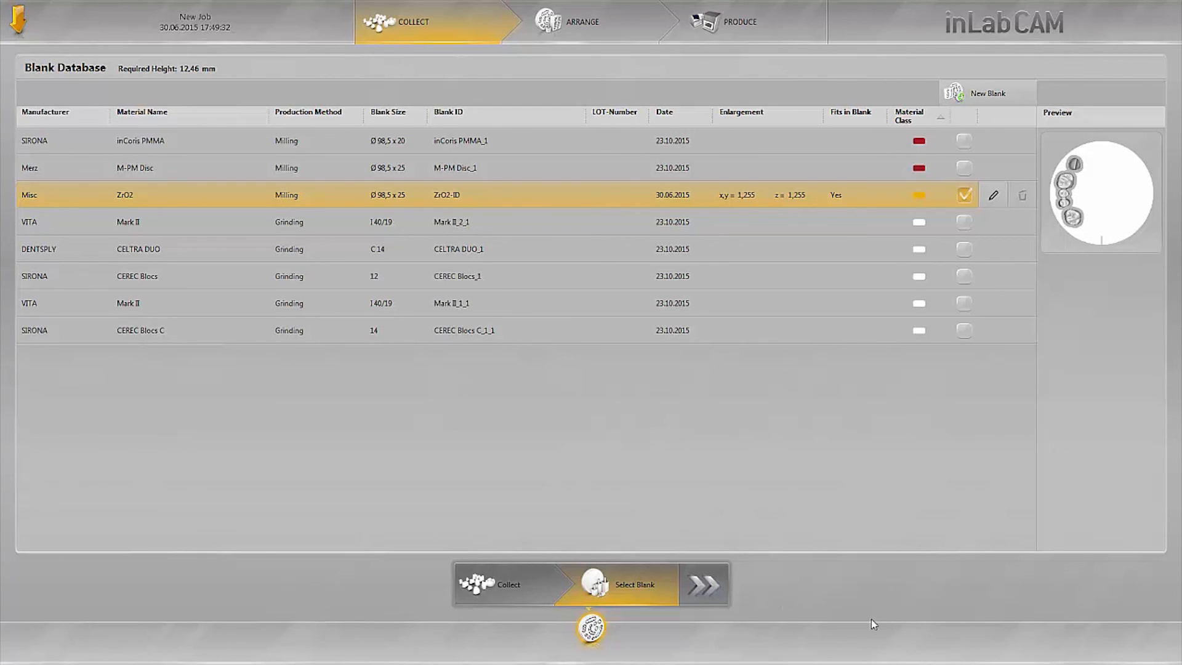